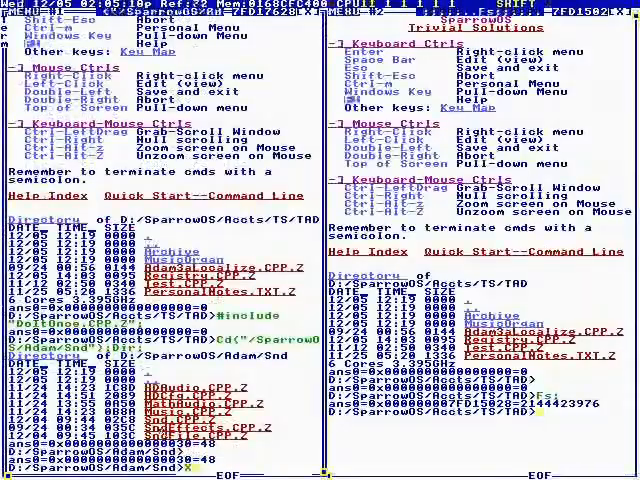
type("Talk")
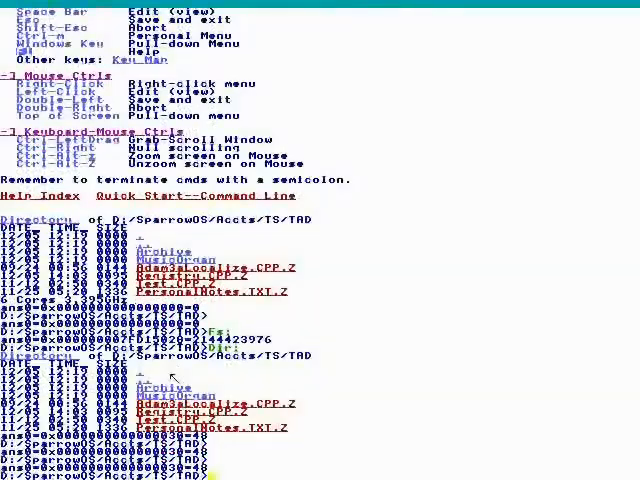
type("TA")
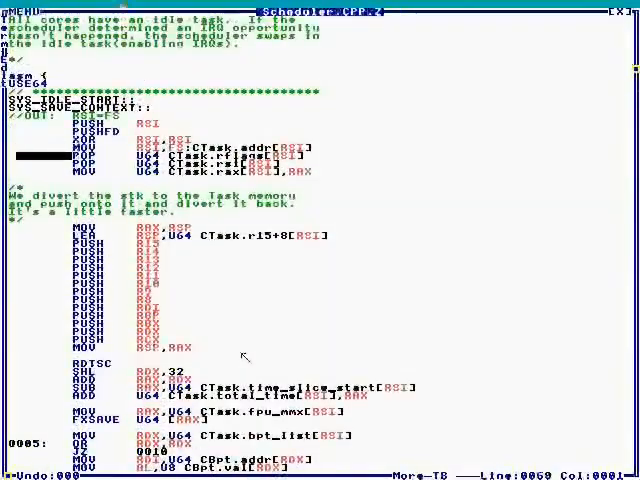
scroll("down", 3)
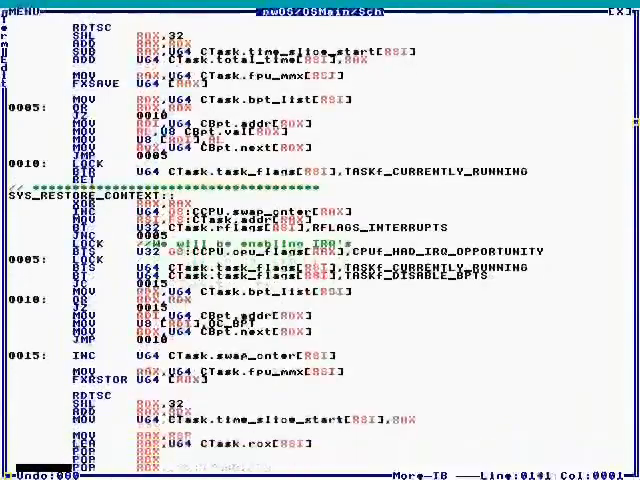
scroll("down", 3)
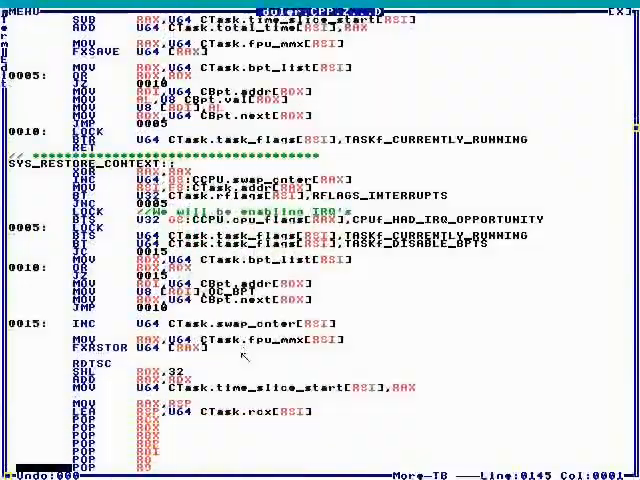
scroll("down", 3)
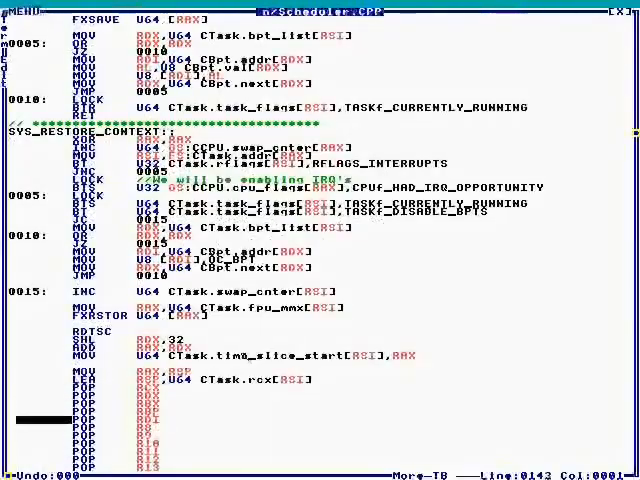
scroll("down", 3)
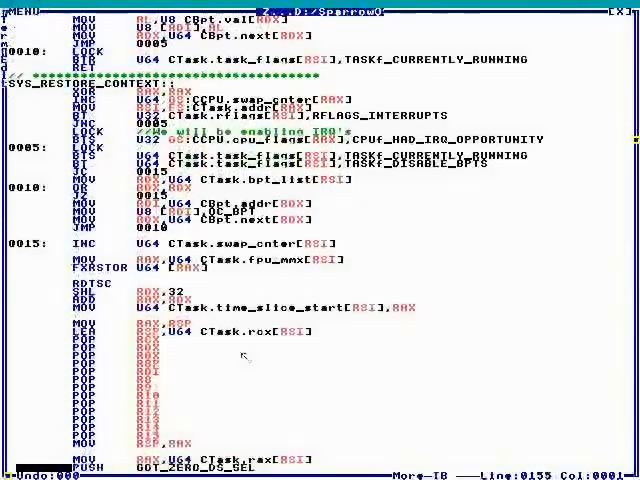
scroll("down", 3)
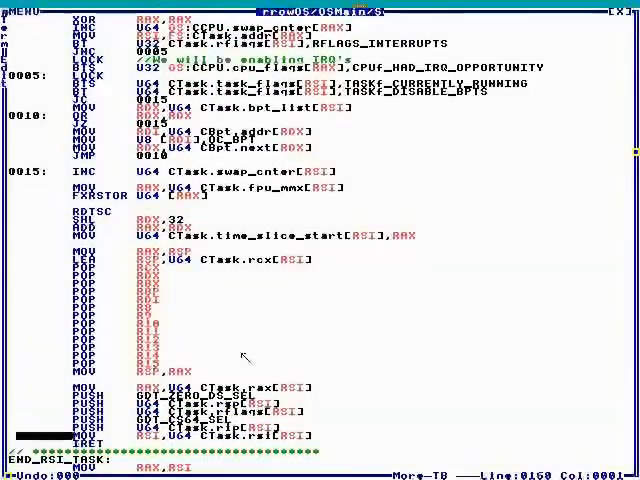
scroll("down", 3)
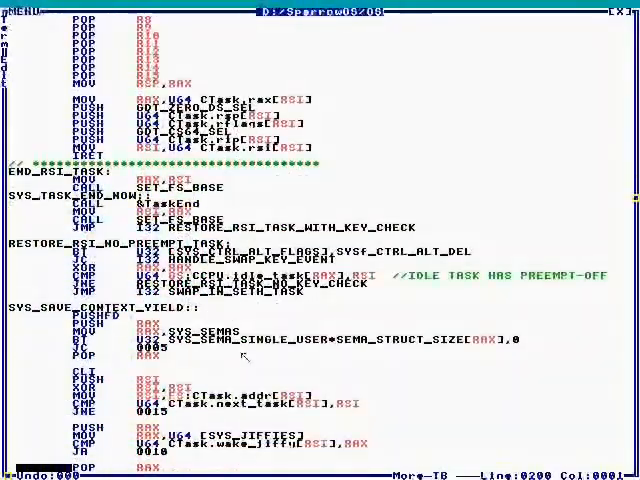
scroll("down", 3)
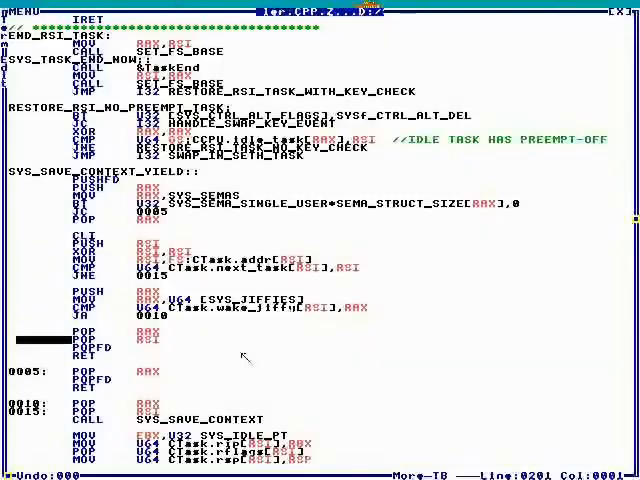
scroll("down", 3)
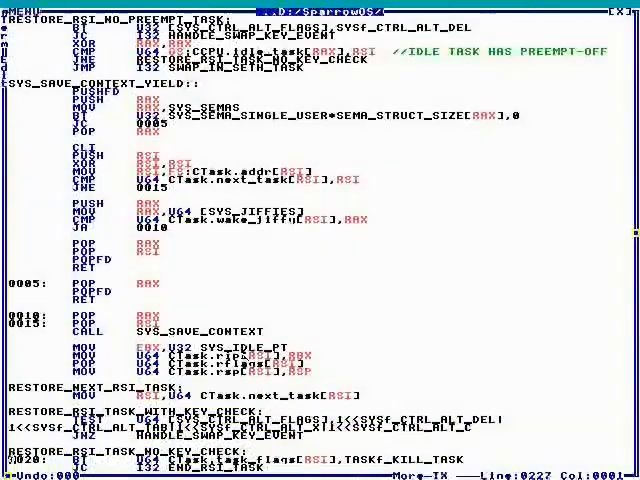
scroll("down", 3)
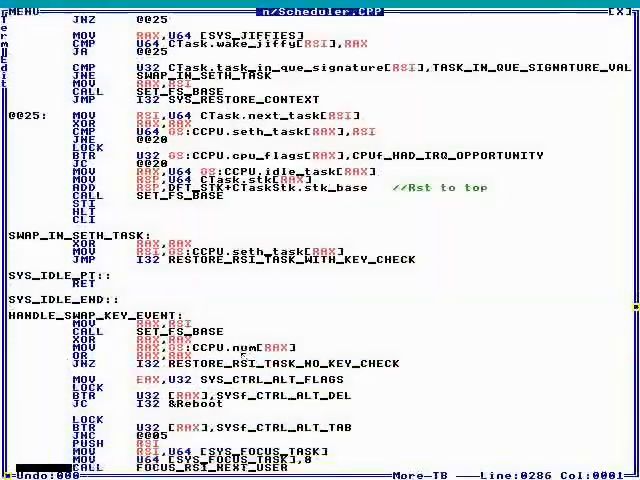
scroll("down", 3)
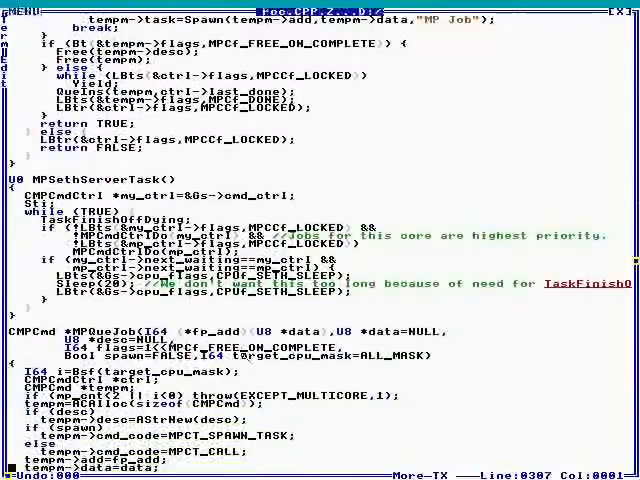
scroll("down", 3)
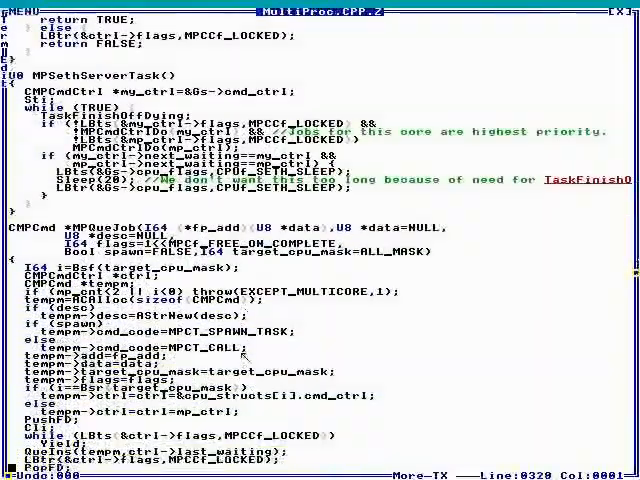
scroll("down", 3)
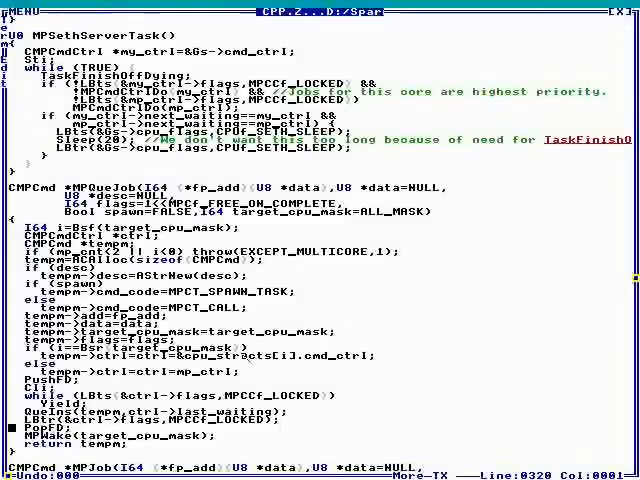
scroll("down", 3)
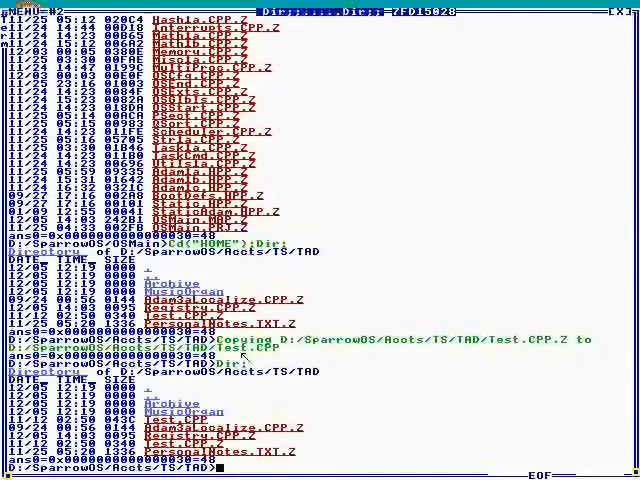
type("DC")
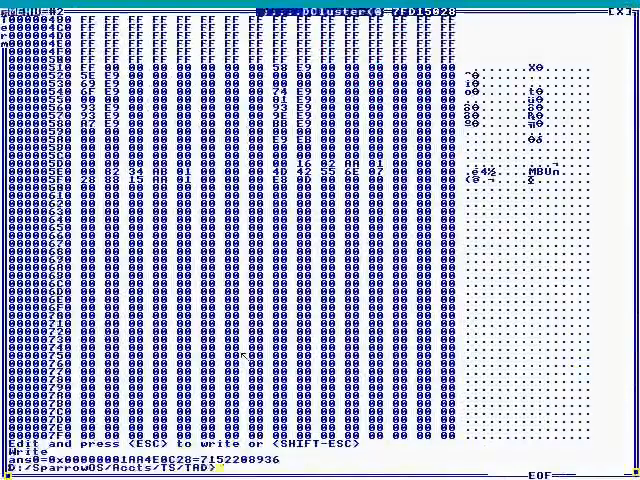
type("Direb")
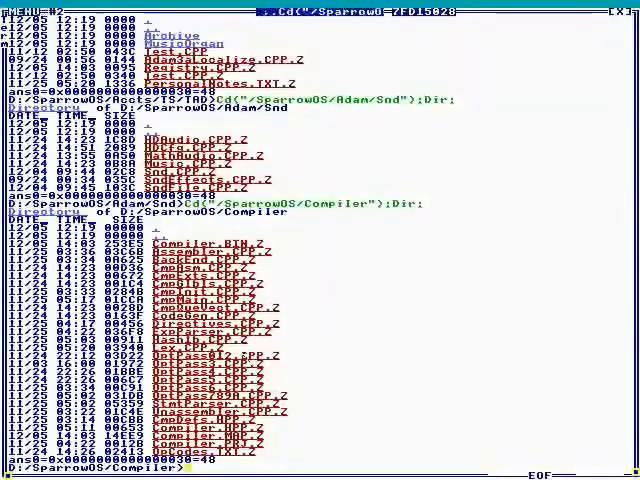
type("PUSH")
type("U(&KbdIntHandler,100);")
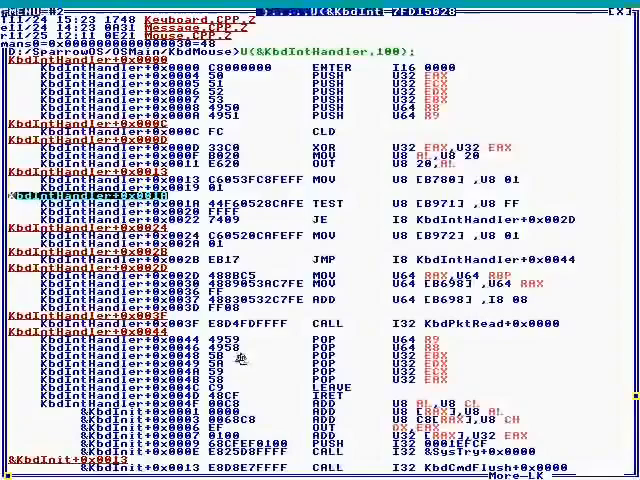
scroll("down", 3)
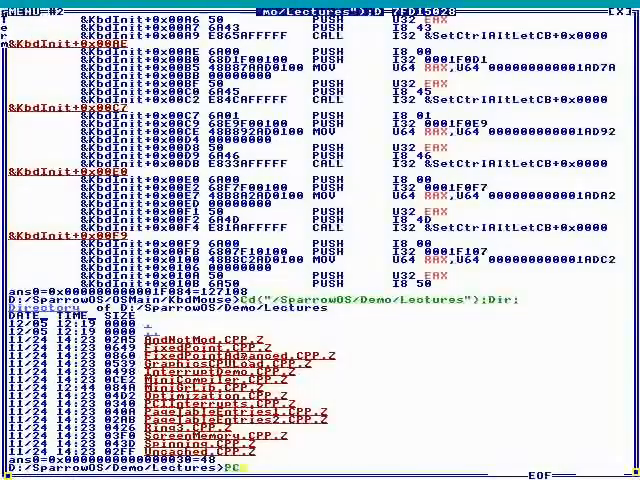
type("PCIRep;")
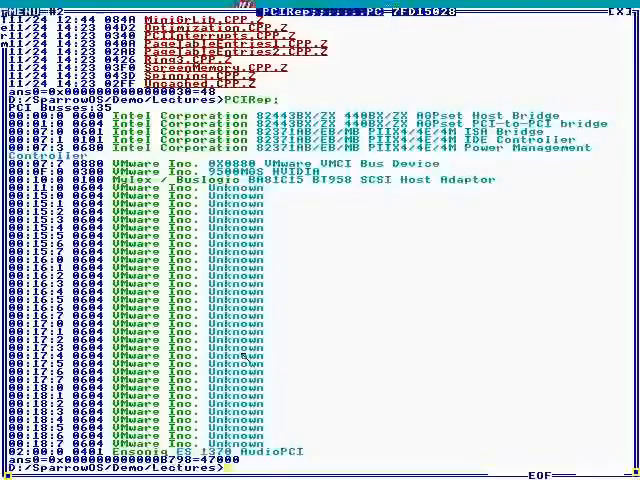
type("MemRep;")
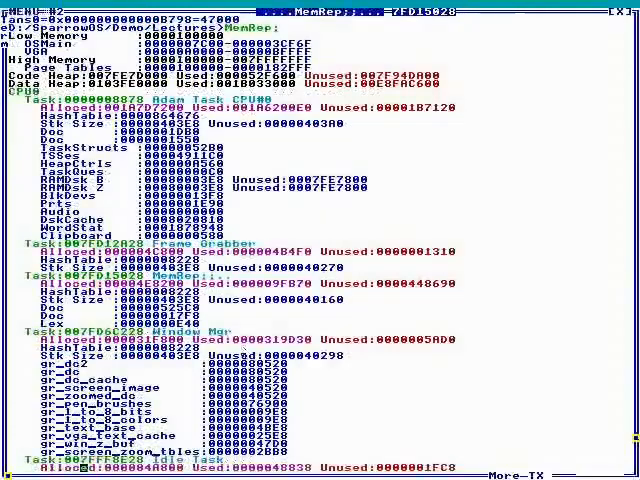
scroll("down", 3)
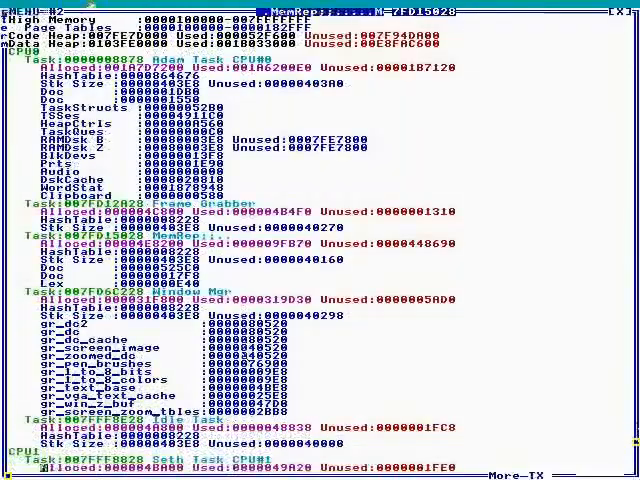
scroll("down", 3)
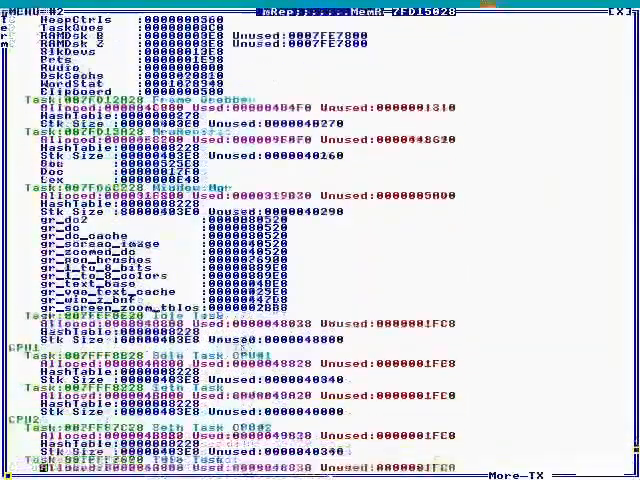
scroll("down", 3)
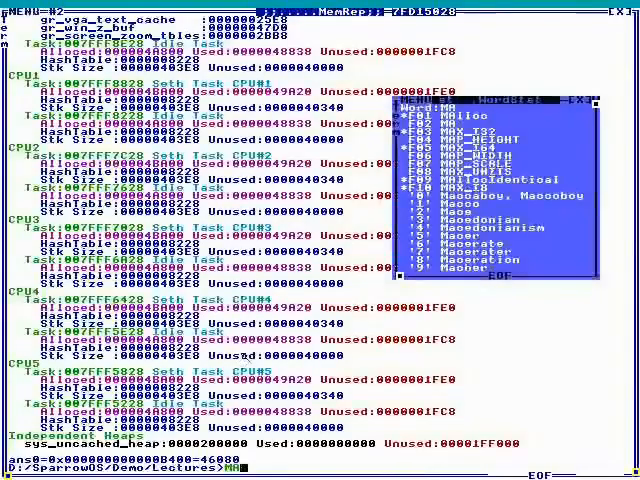
type("II")
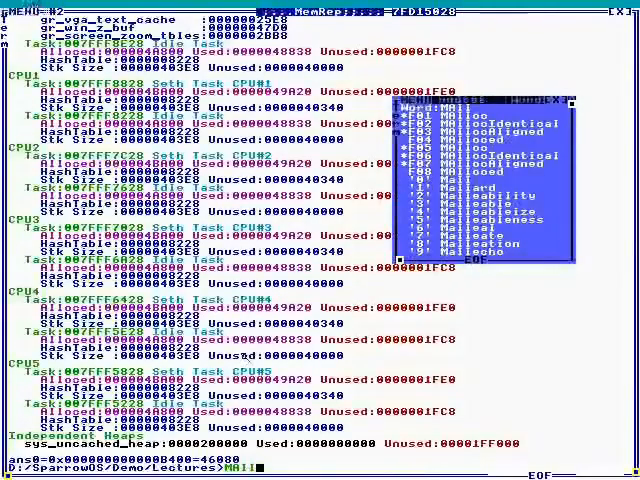